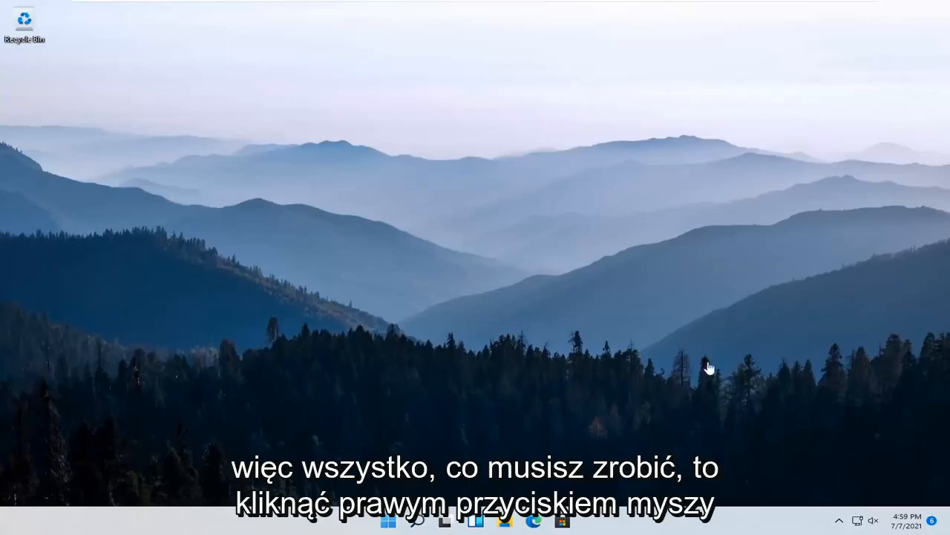
- Launch Settings from the Start button's right-click quick link menu
right_click(388, 519)
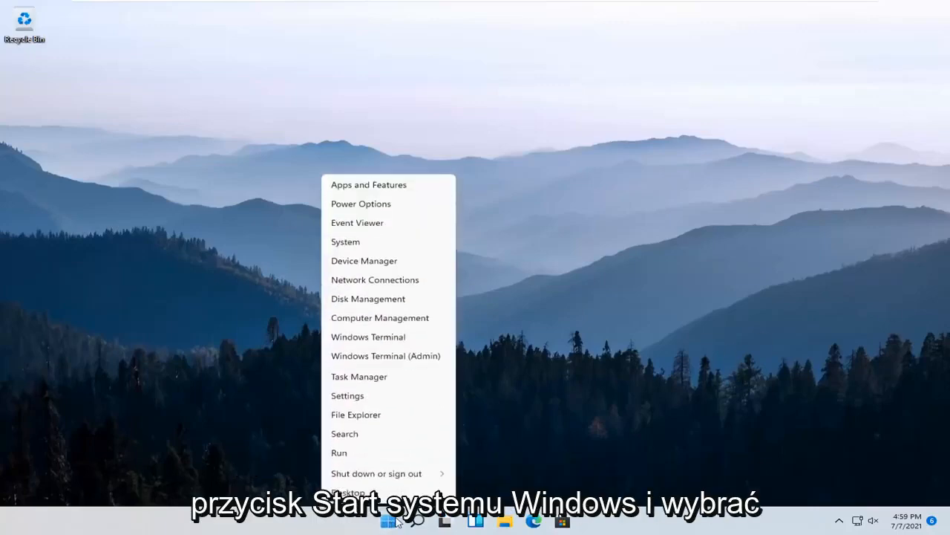
click(347, 395)
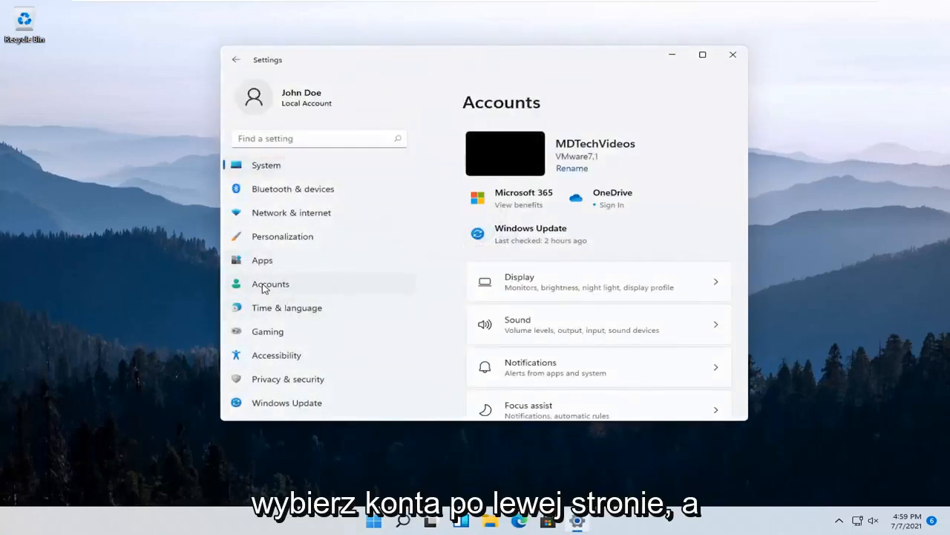
- Switch to the Accounts category in Settings
click(270, 284)
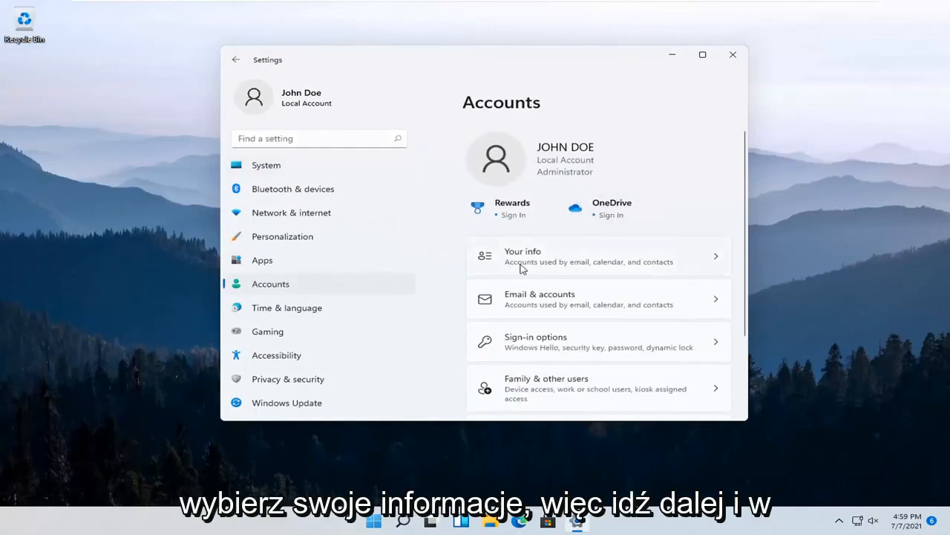
mouse_move(548, 270)
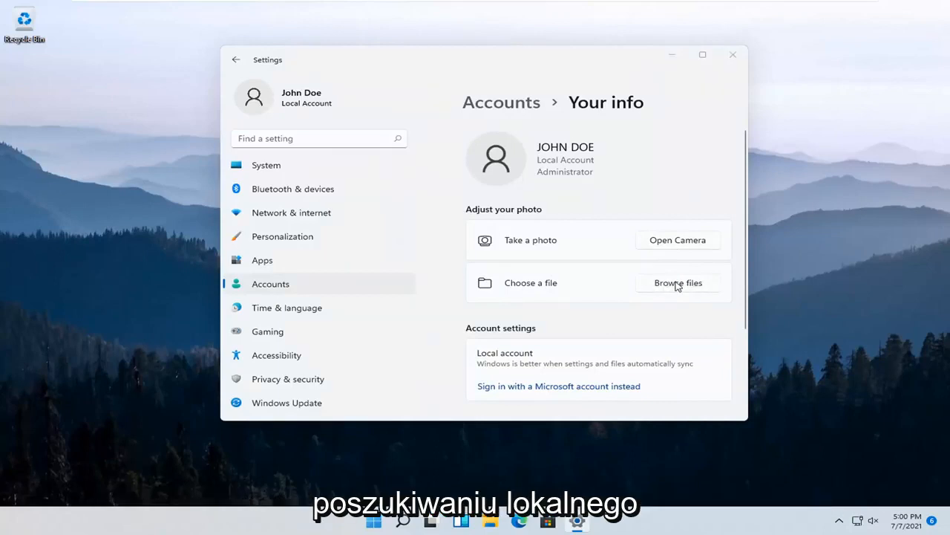
- Browse for a new account picture, then cancel the file picker without choosing one
click(677, 283)
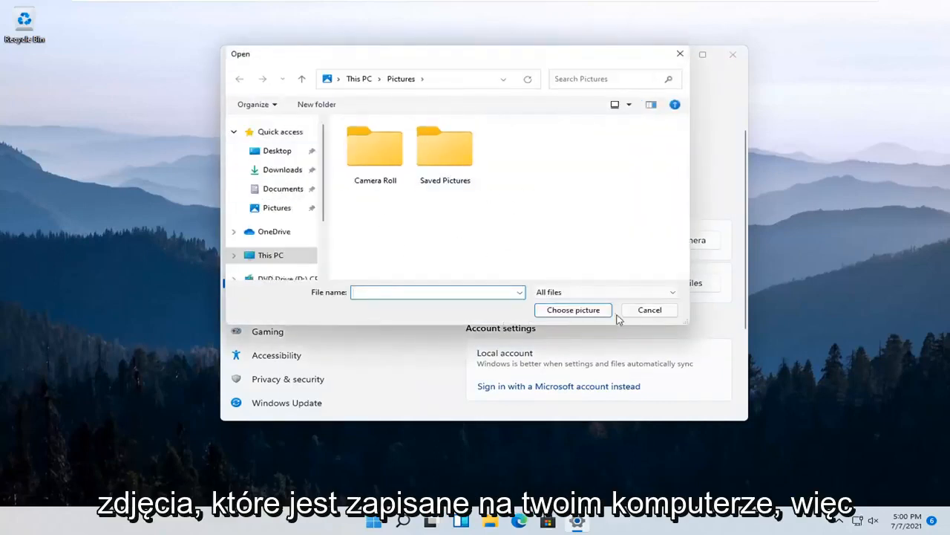
click(649, 310)
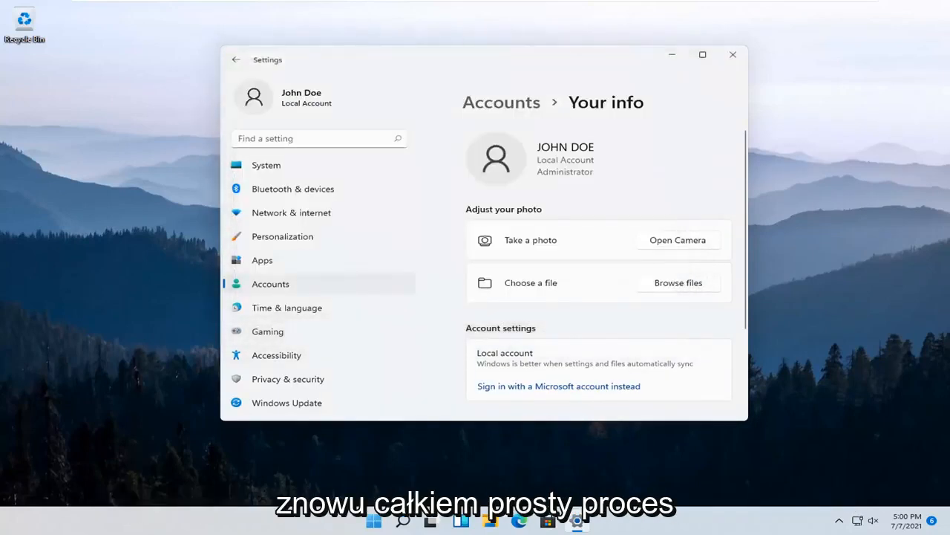